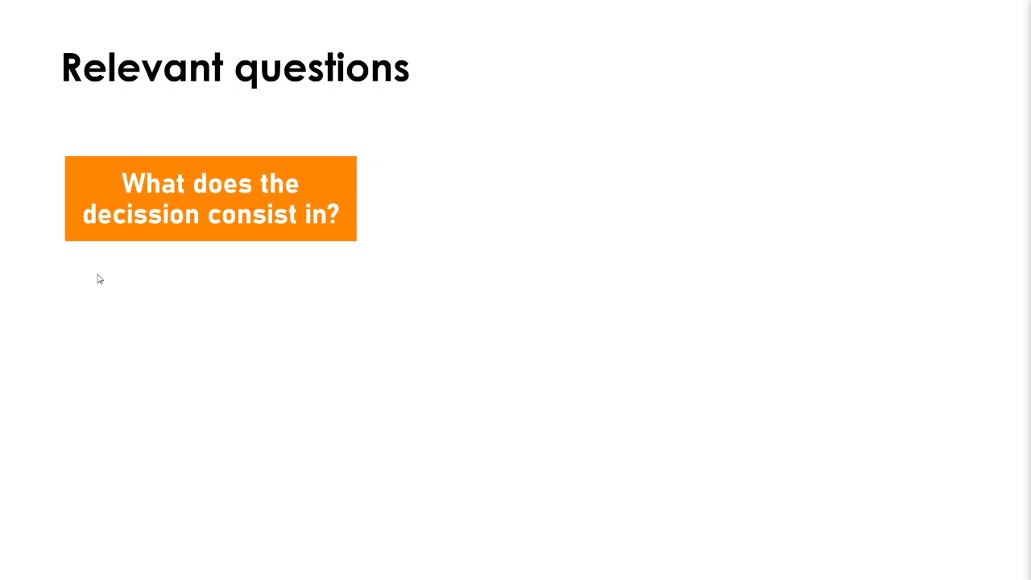
mouse_move(380, 155)
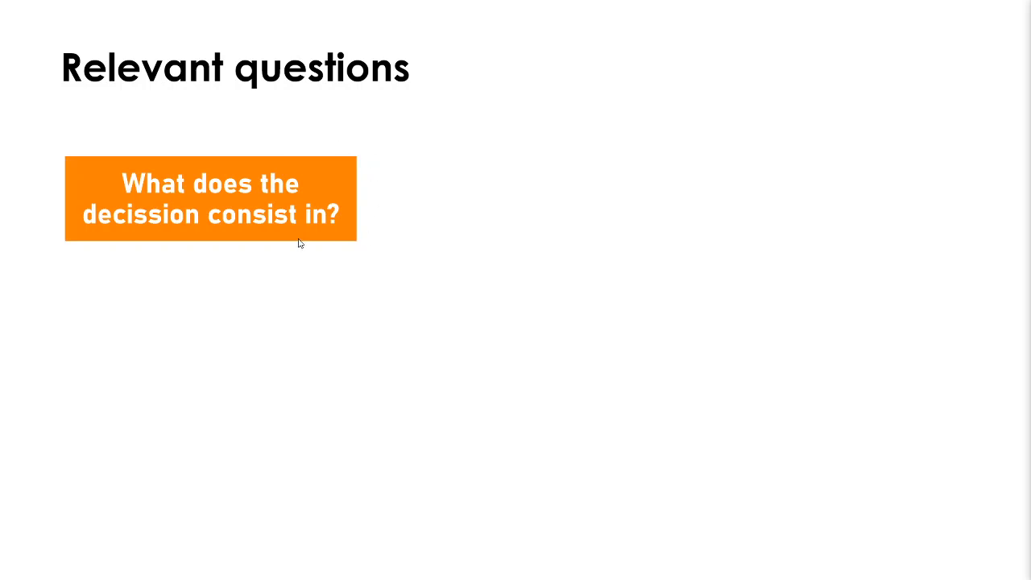
mouse_move(222, 255)
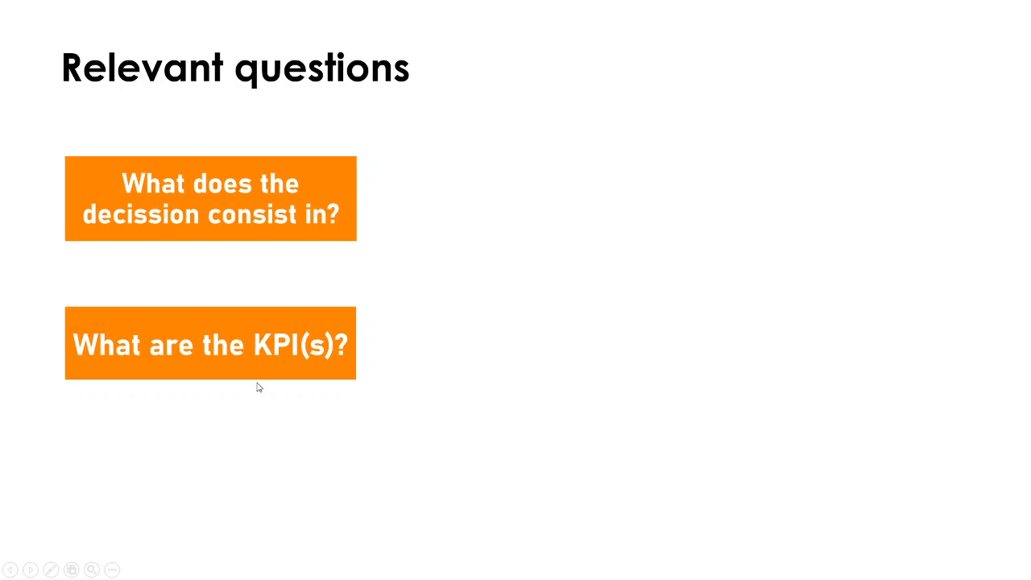
mouse_move(256, 384)
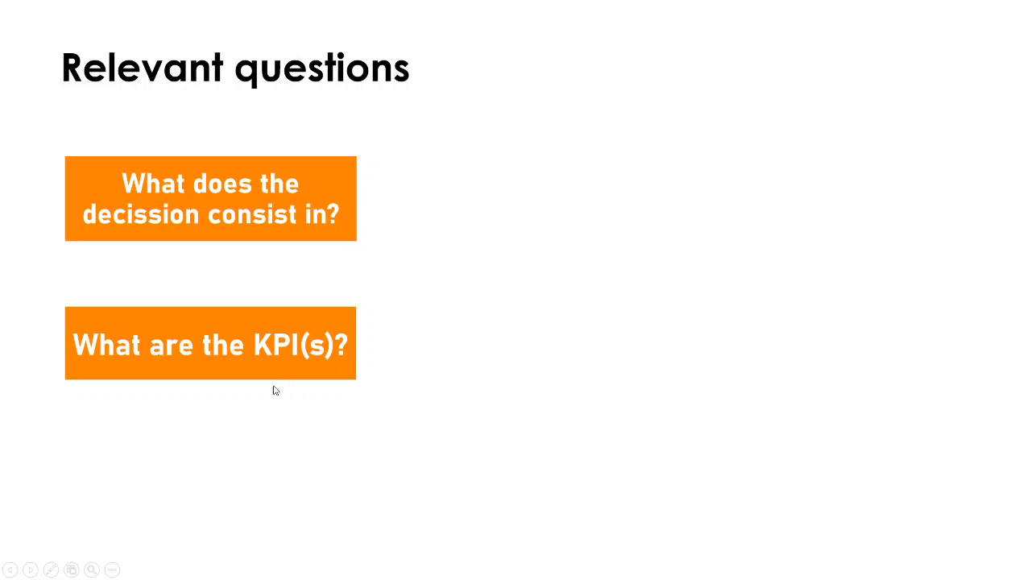
mouse_move(287, 357)
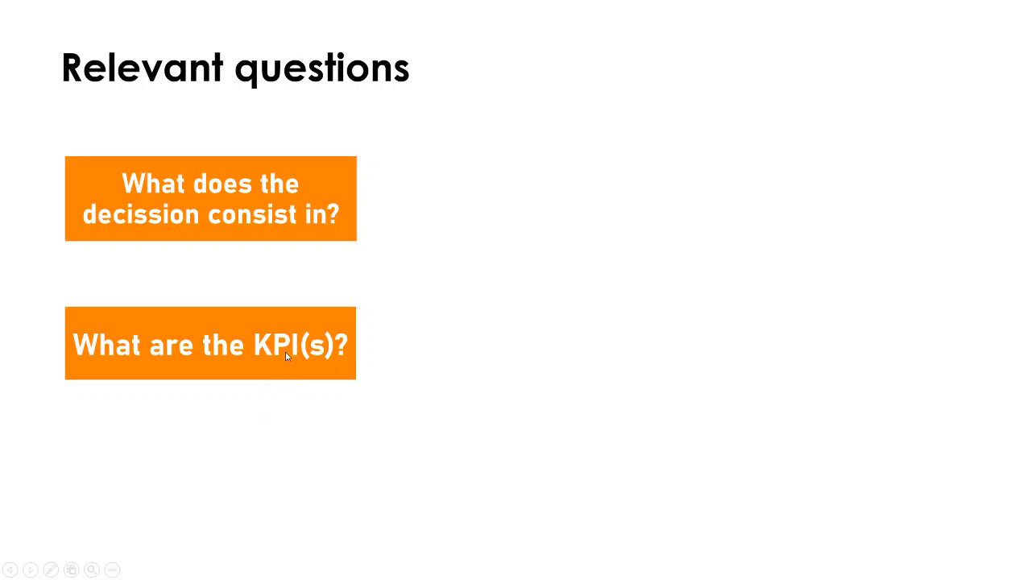
mouse_move(240, 398)
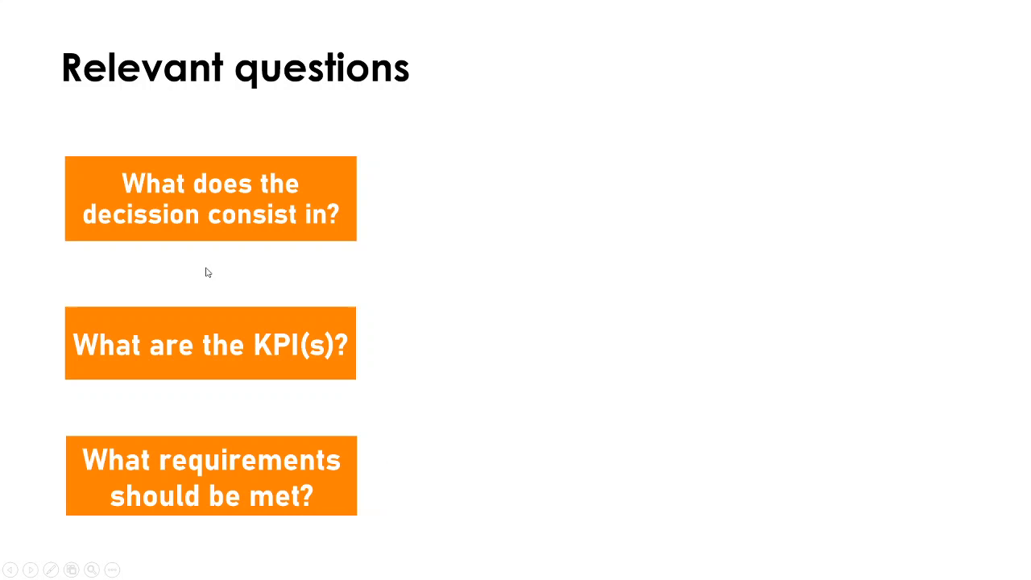
mouse_move(276, 361)
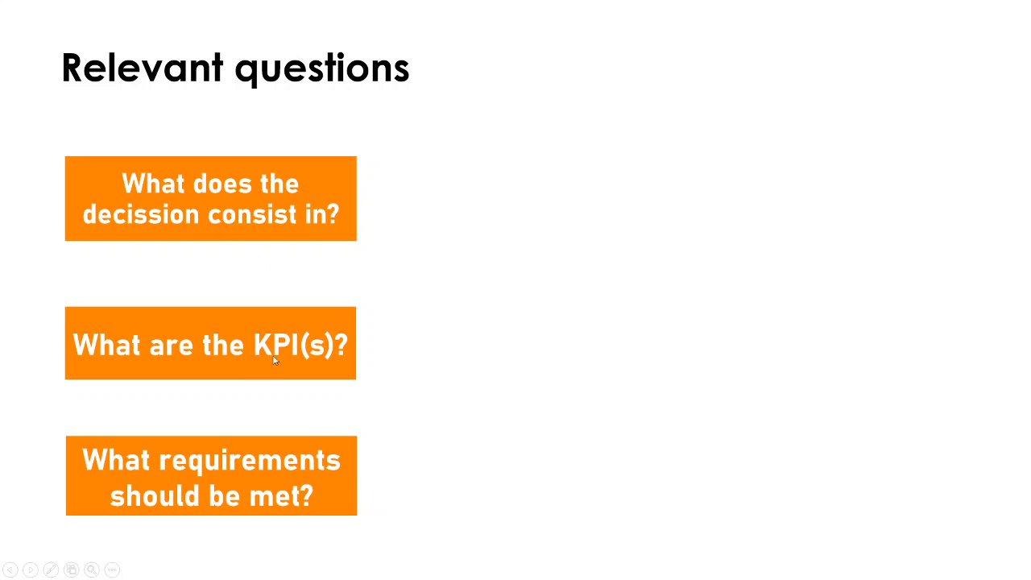
mouse_move(265, 464)
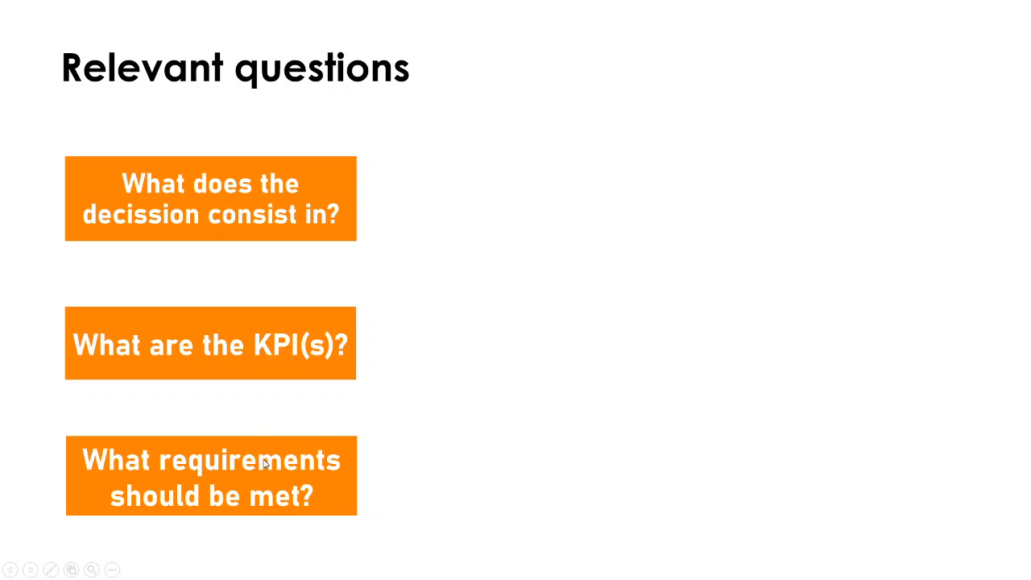
mouse_move(255, 482)
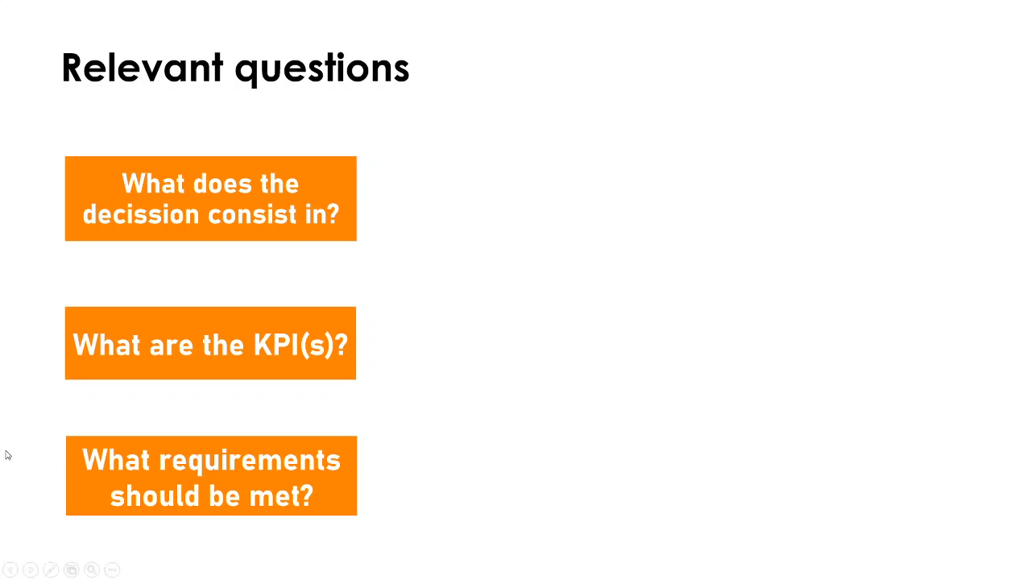
mouse_move(316, 384)
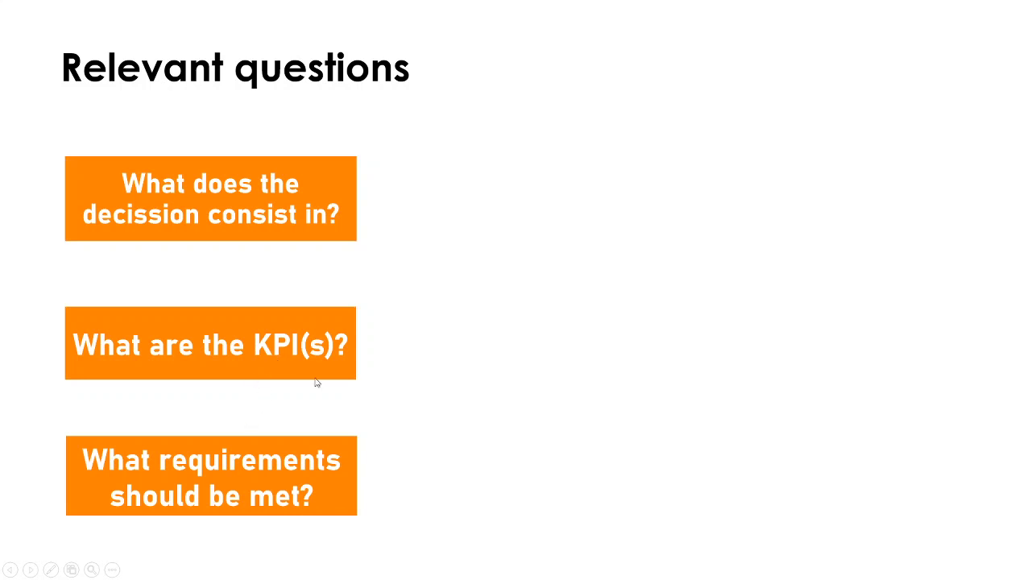